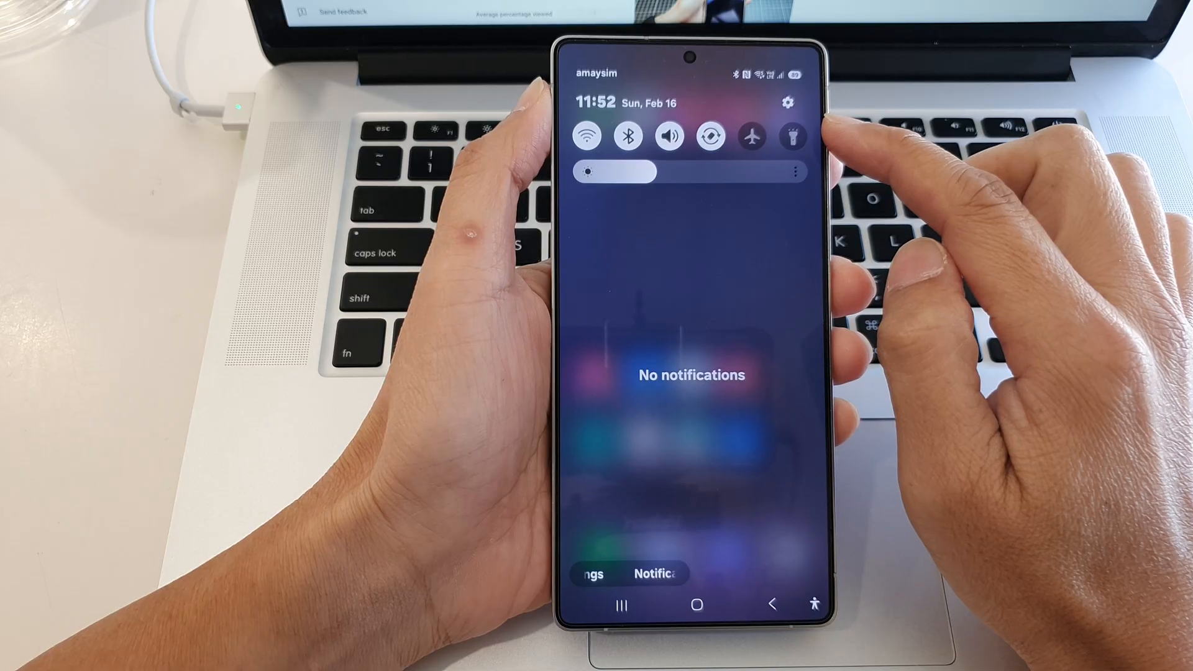
- Open the Settings app via the gear icon in quick settings
left_click(786, 103)
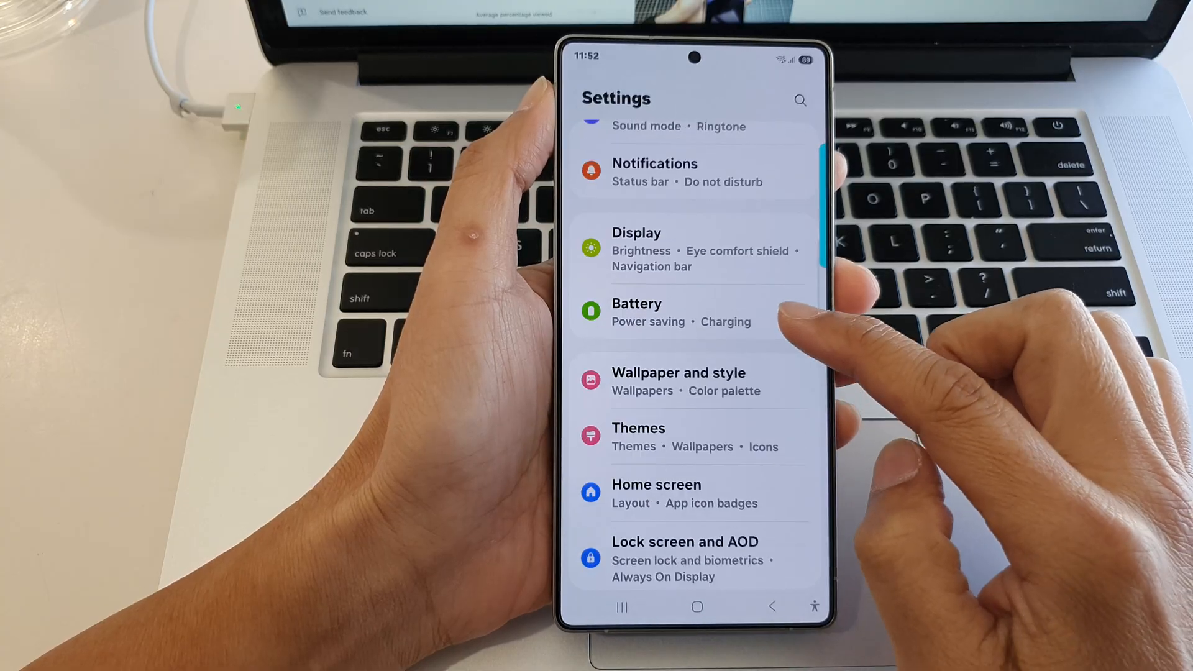
- Go to Battery and then the Power saving page
left_click(636, 312)
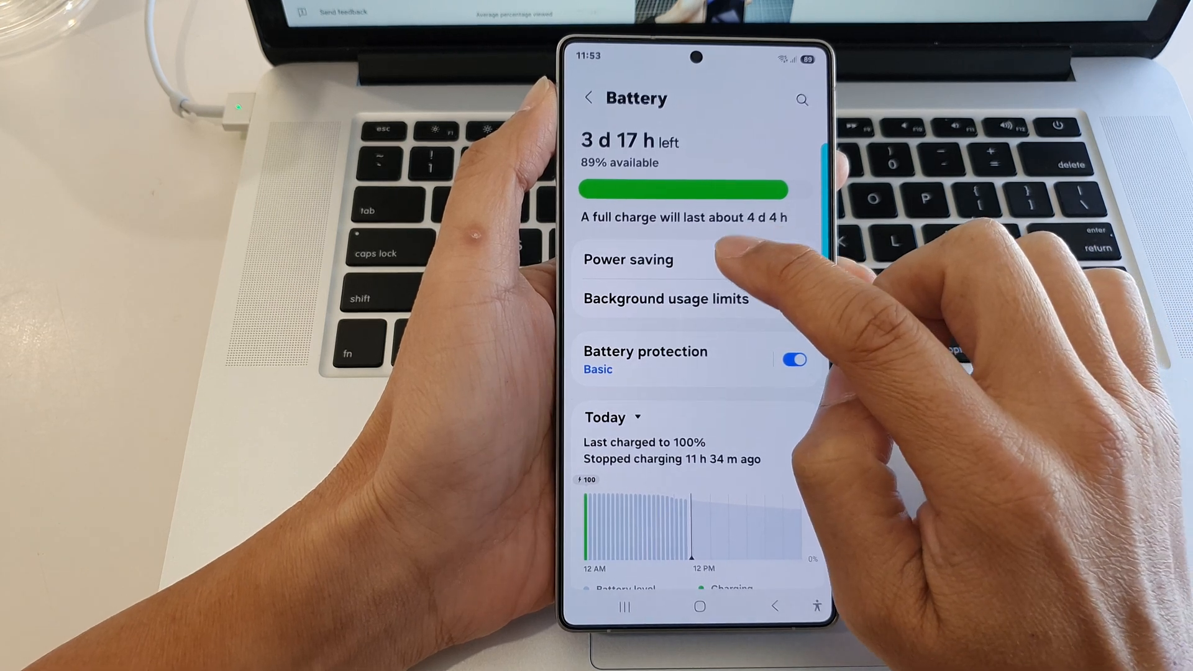
left_click(628, 259)
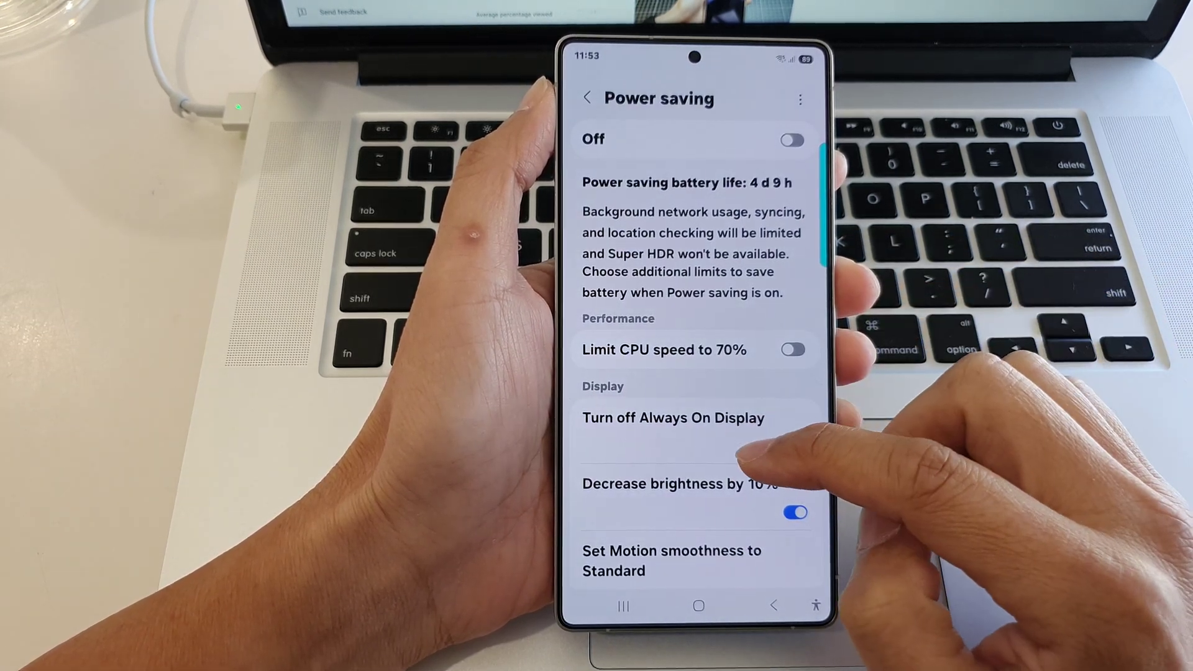
- Switch on 'Turn on Dark mode' under power saving limits, then go home
scroll("down", 3)
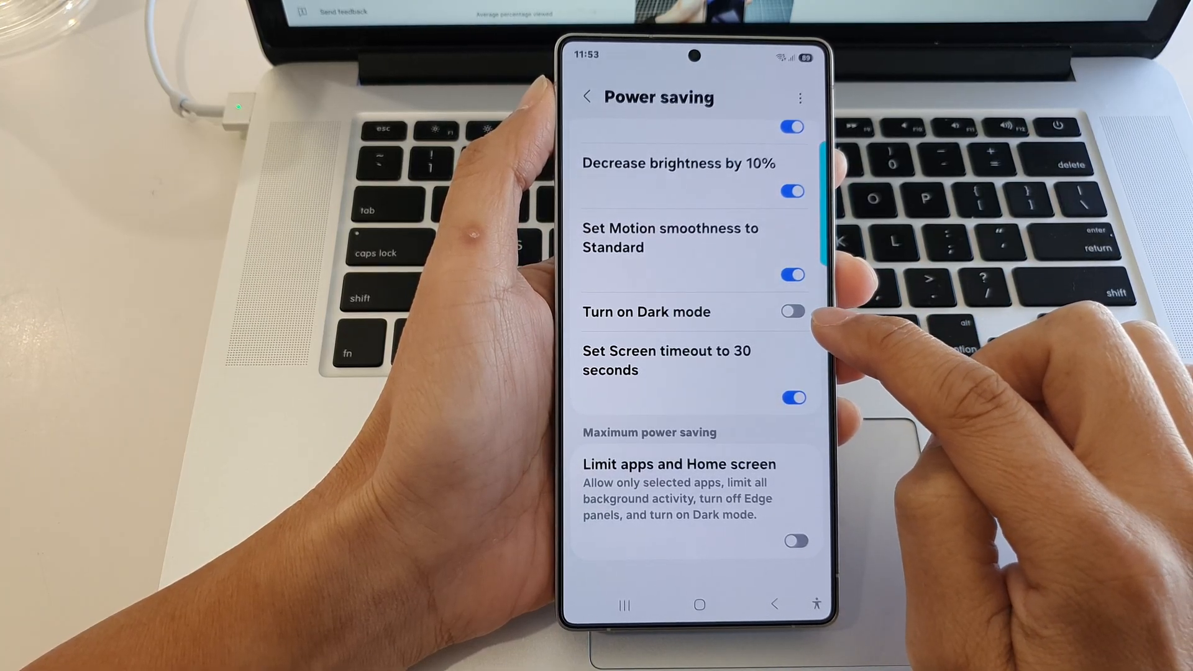
left_click(792, 311)
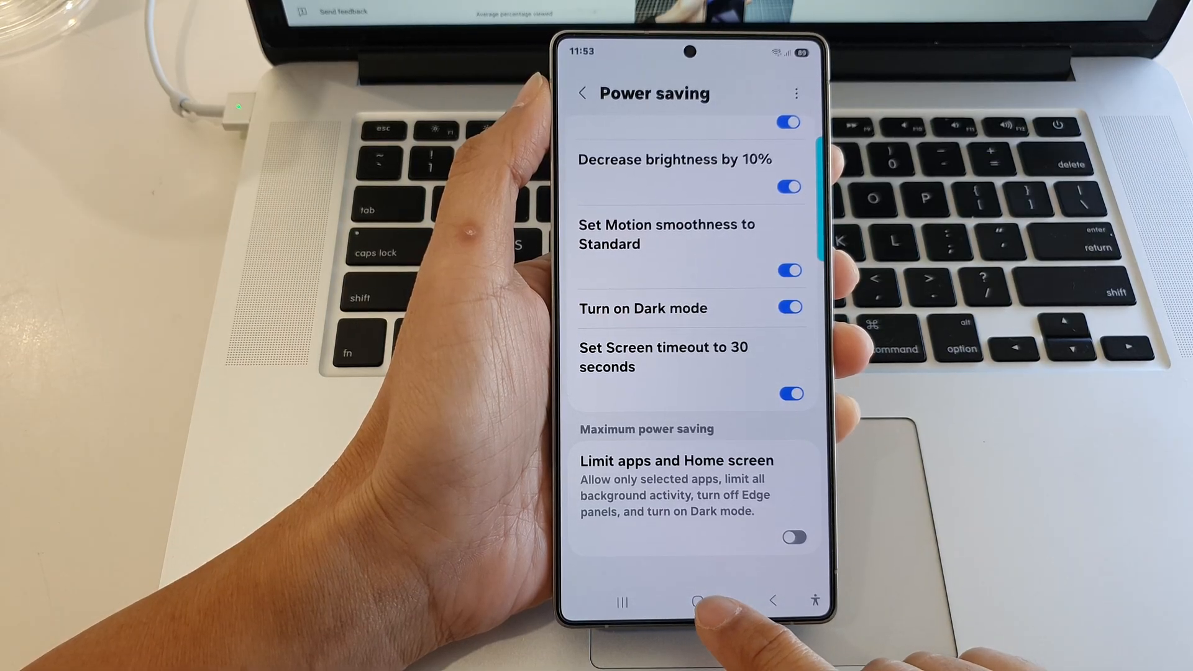
left_click(694, 601)
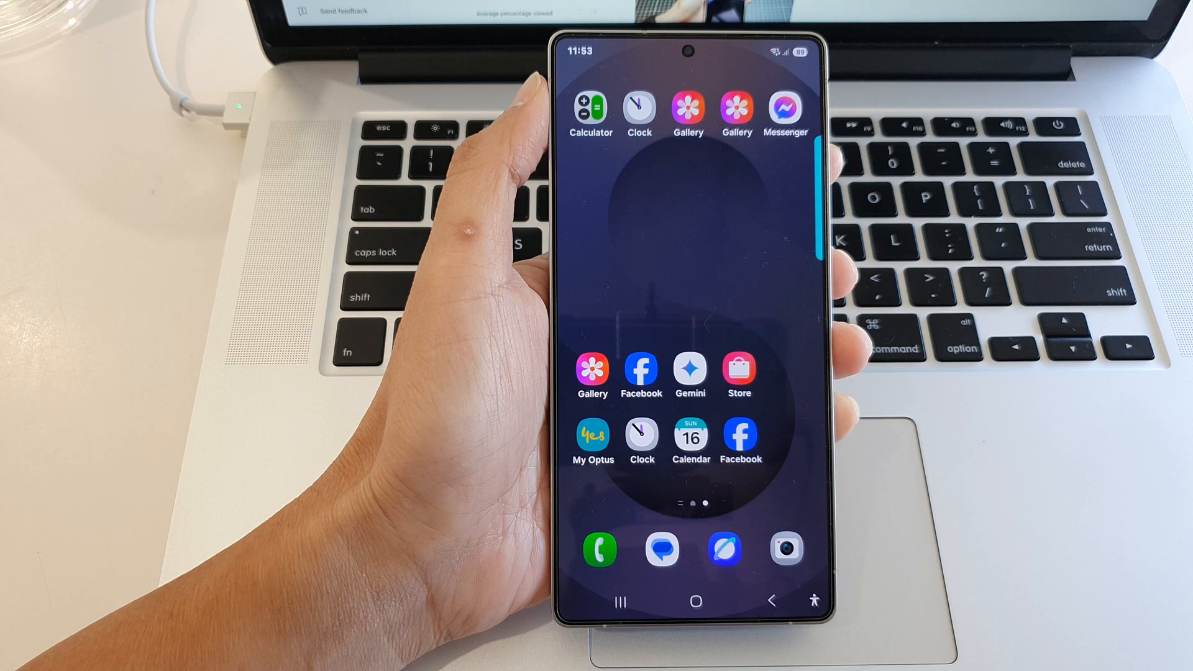